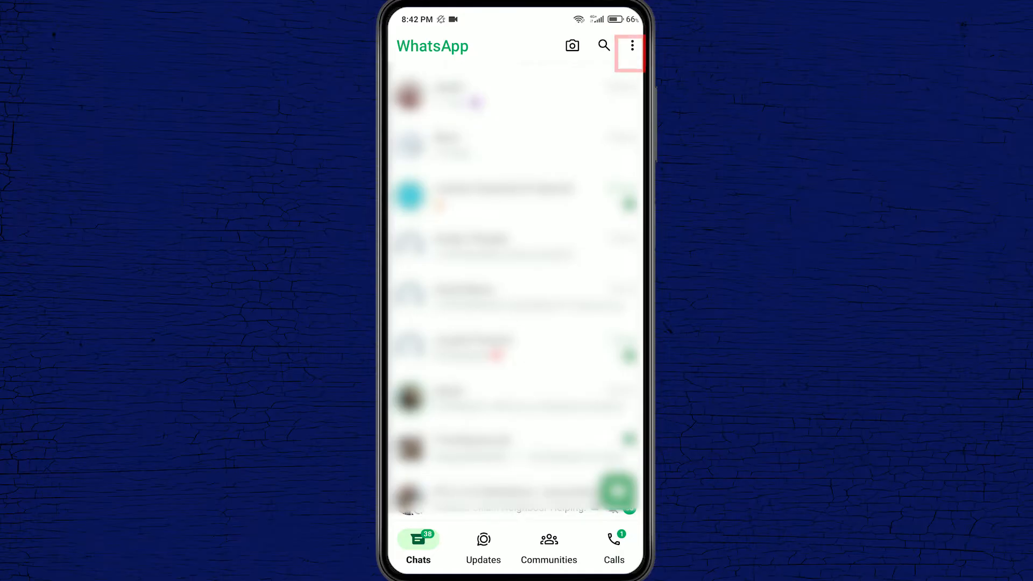
Step: Open WhatsApp Settings from the three-dot menu
left_click(631, 45)
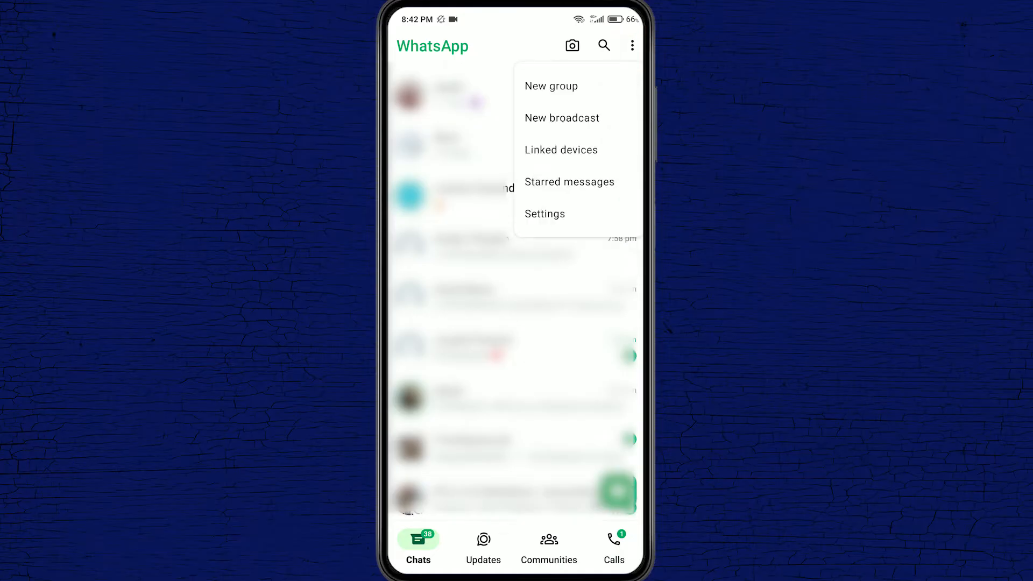
left_click(544, 214)
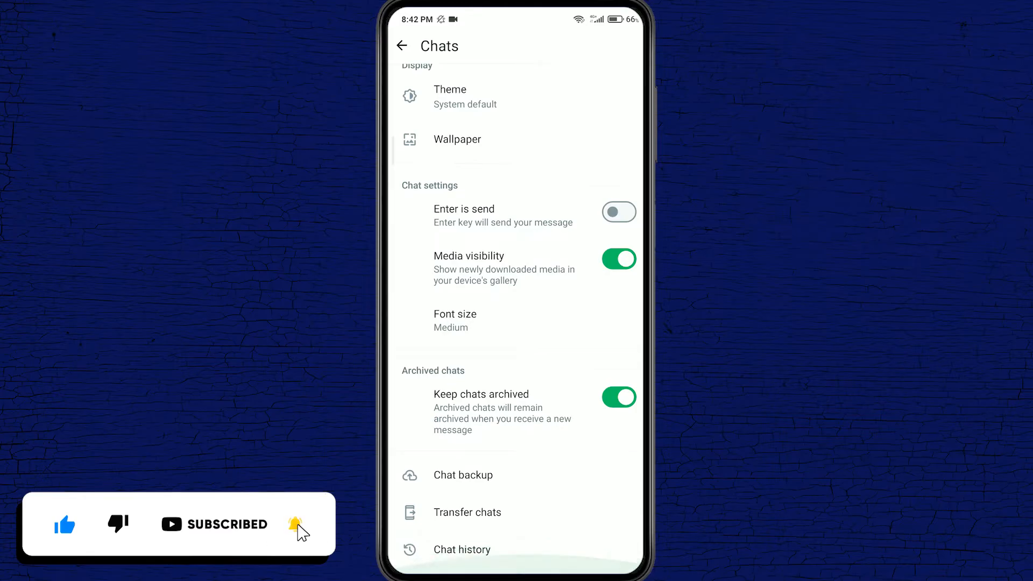
Step: Open Chat backup and start backing up the chats now
left_click(463, 474)
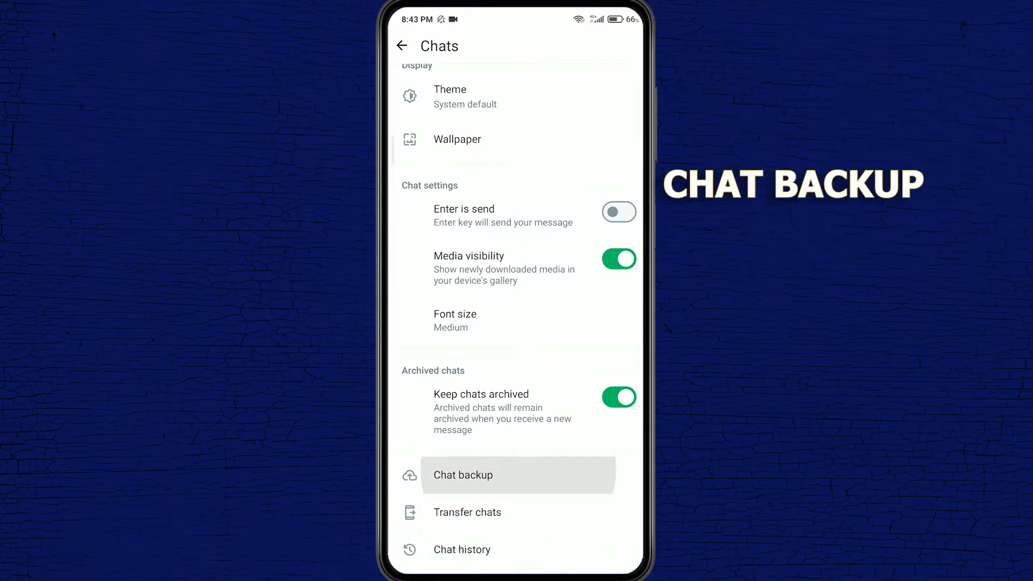
left_click(463, 475)
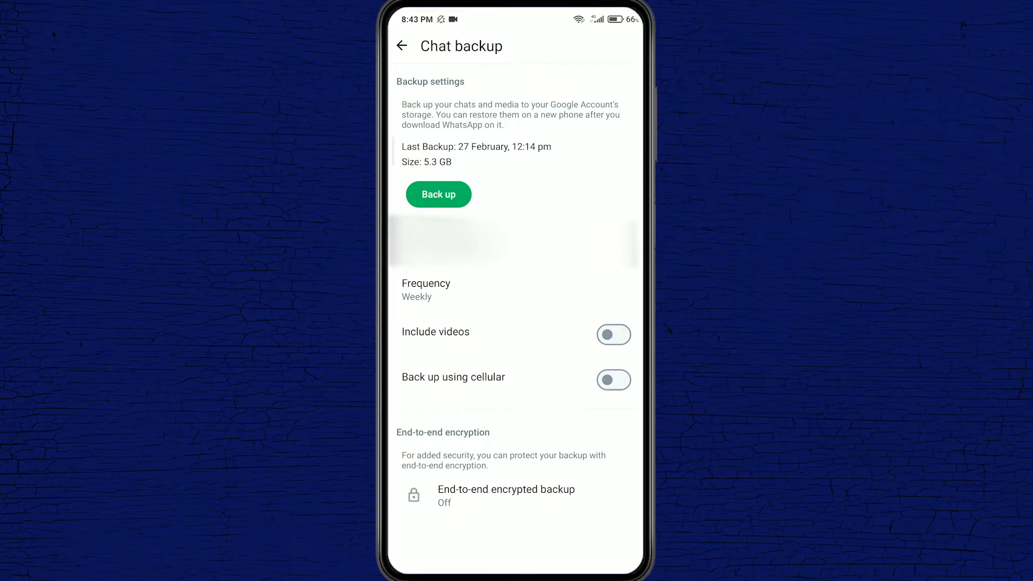
left_click(438, 193)
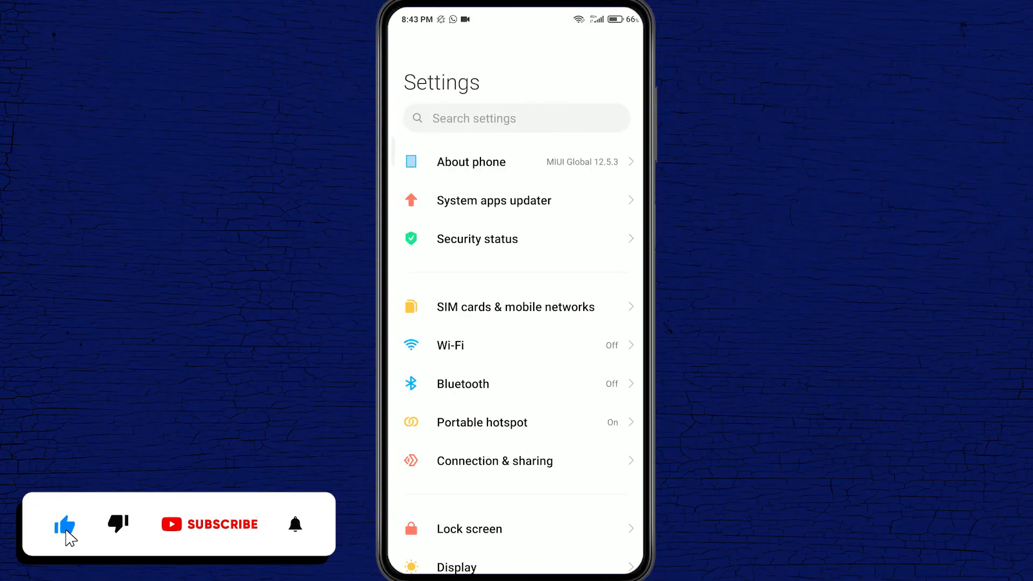
Step: Scroll Android Settings to Apps and open the installed apps list
scroll("down", 3)
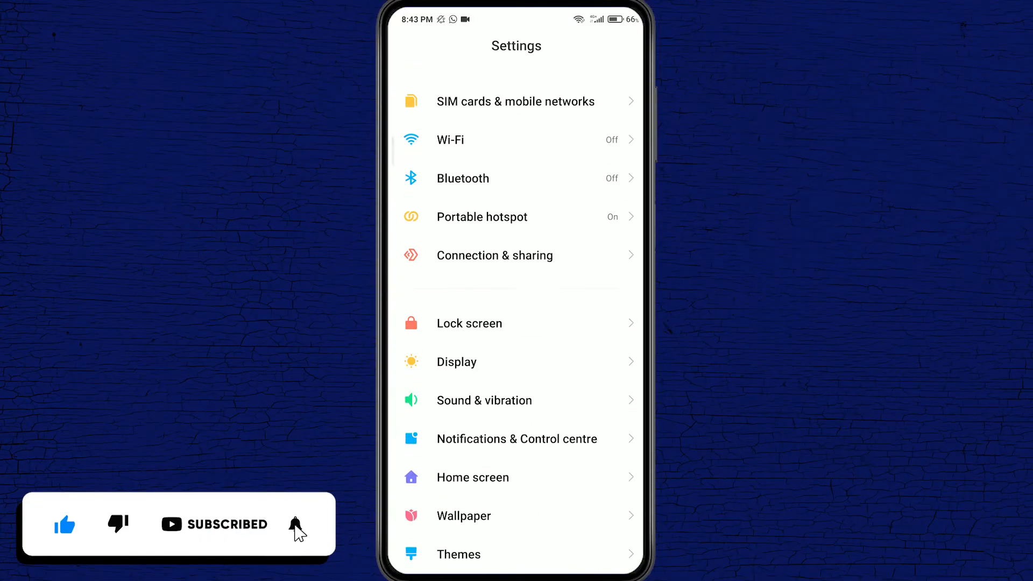
scroll("down", 3)
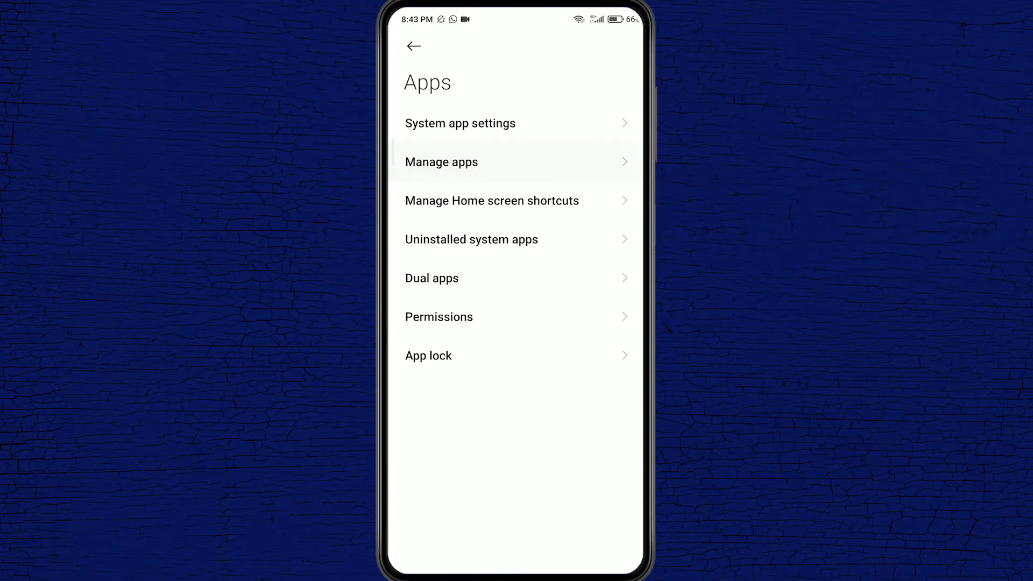
left_click(441, 162)
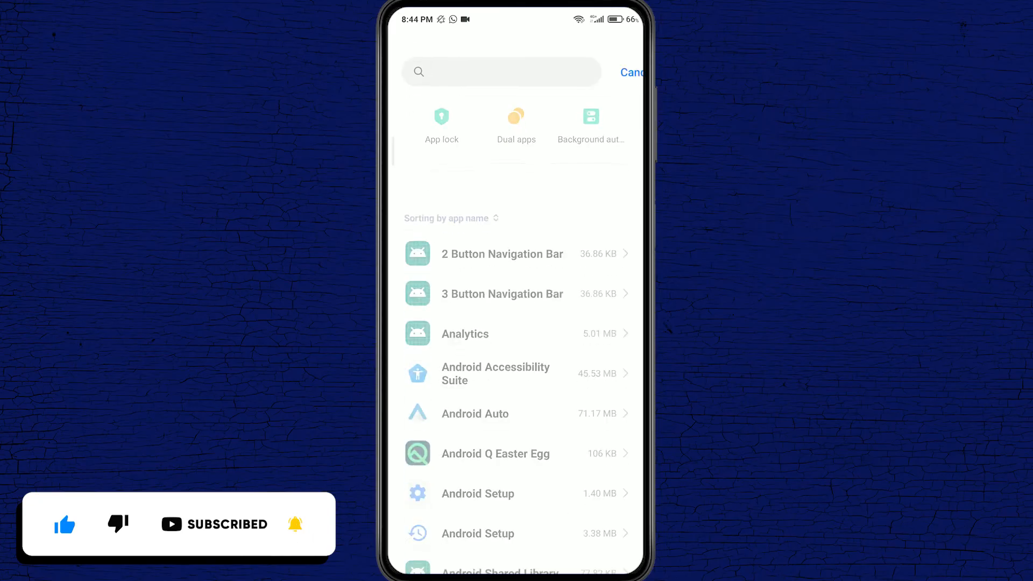
Step: Search 'whats', open WhatsApp's app info, and bring up Clear data options
type("whats")
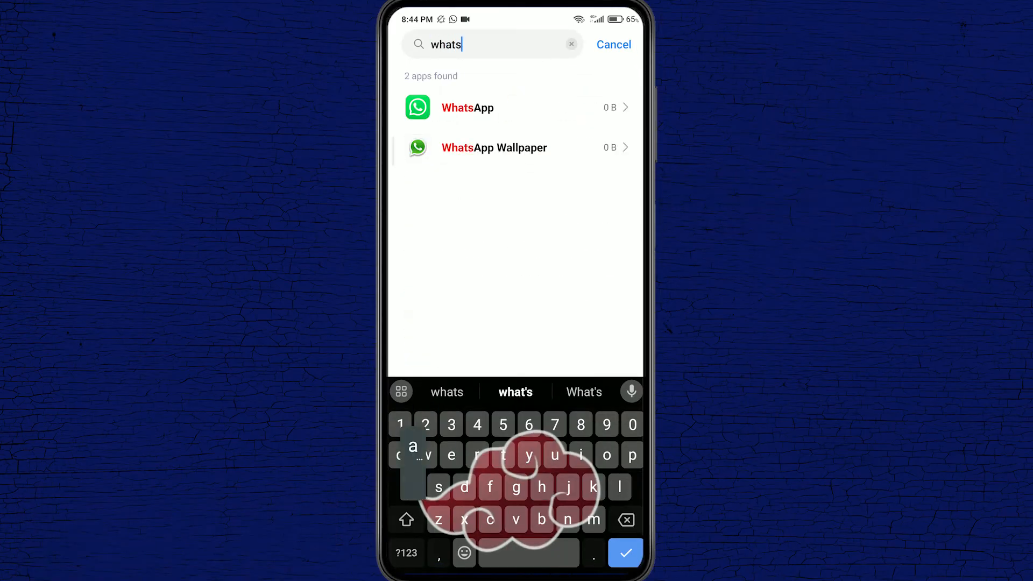
left_click(467, 107)
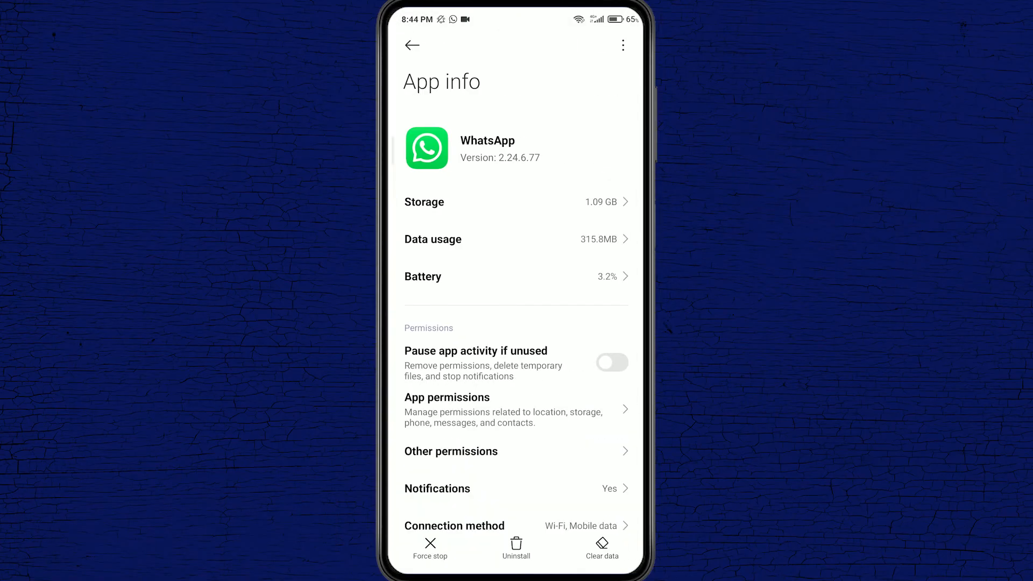
left_click(601, 546)
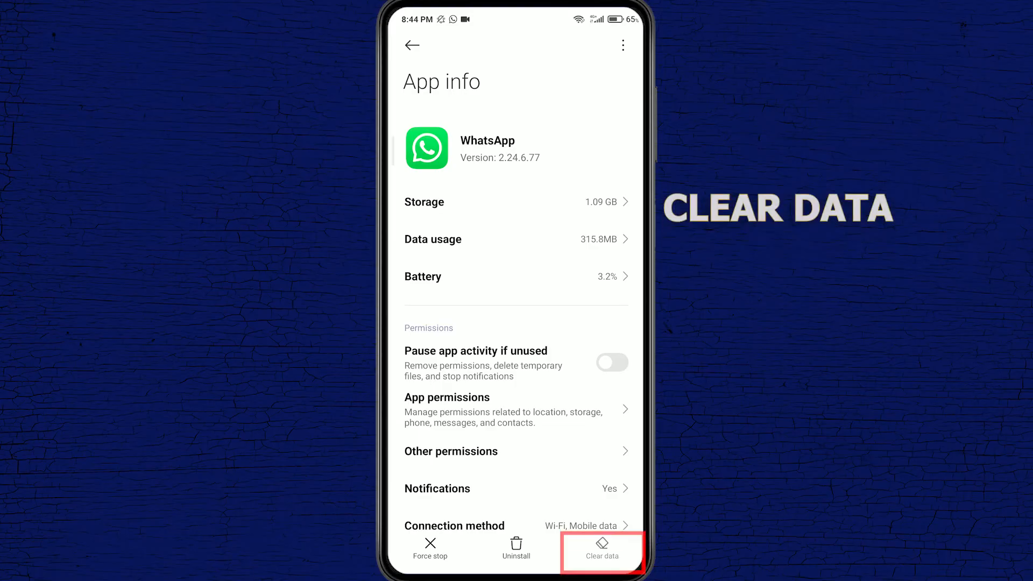
left_click(601, 551)
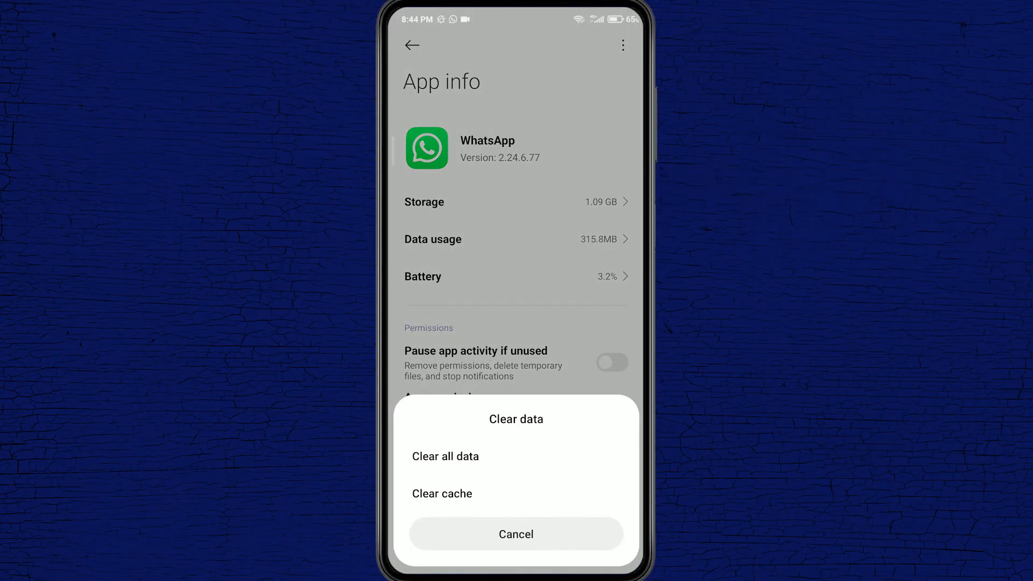